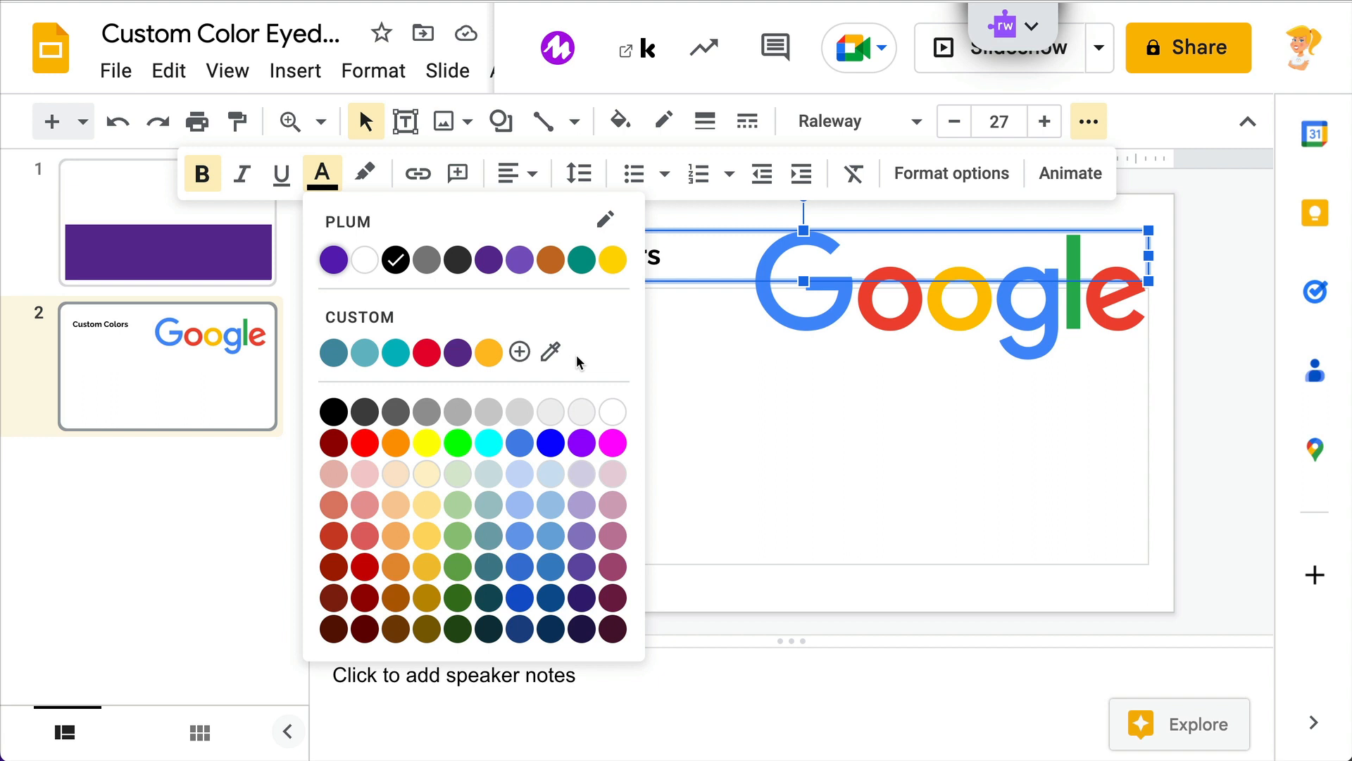
mouse_move(550, 352)
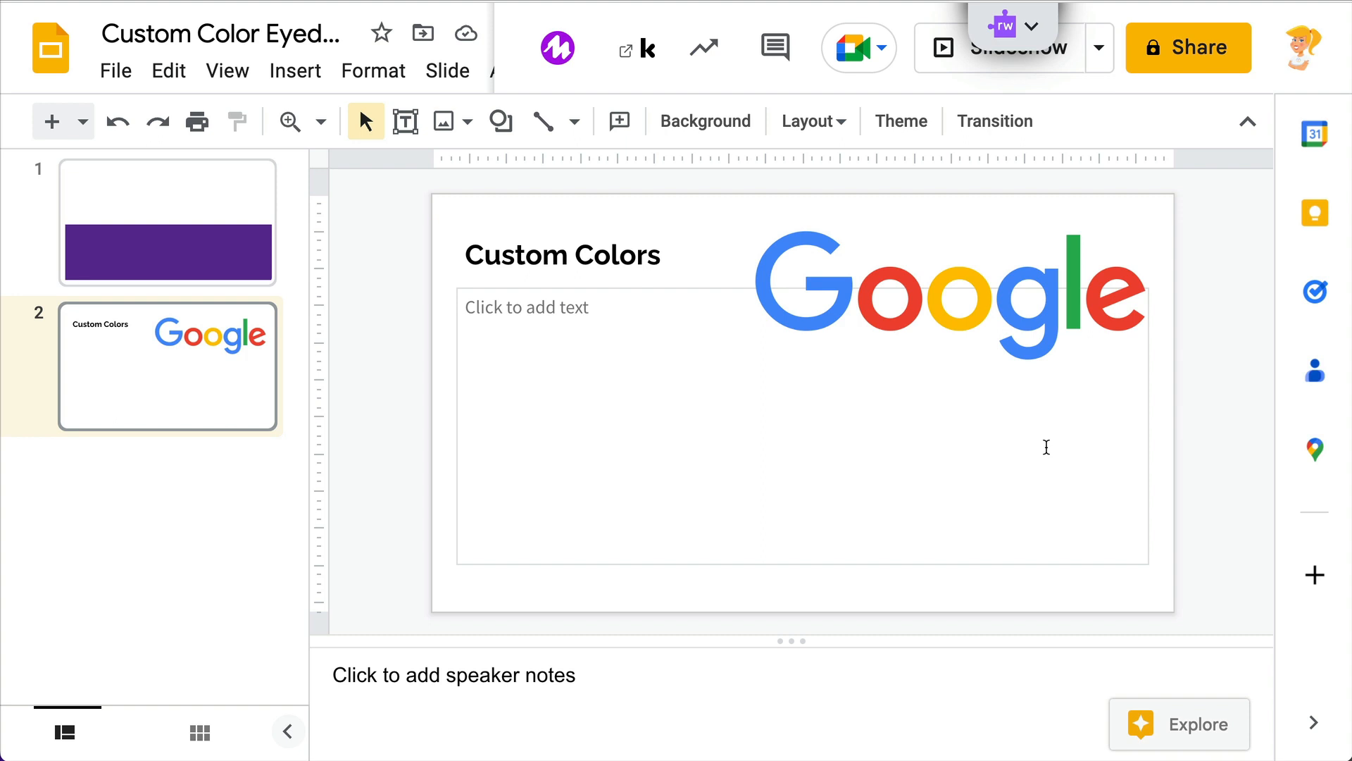
mouse_move(703, 269)
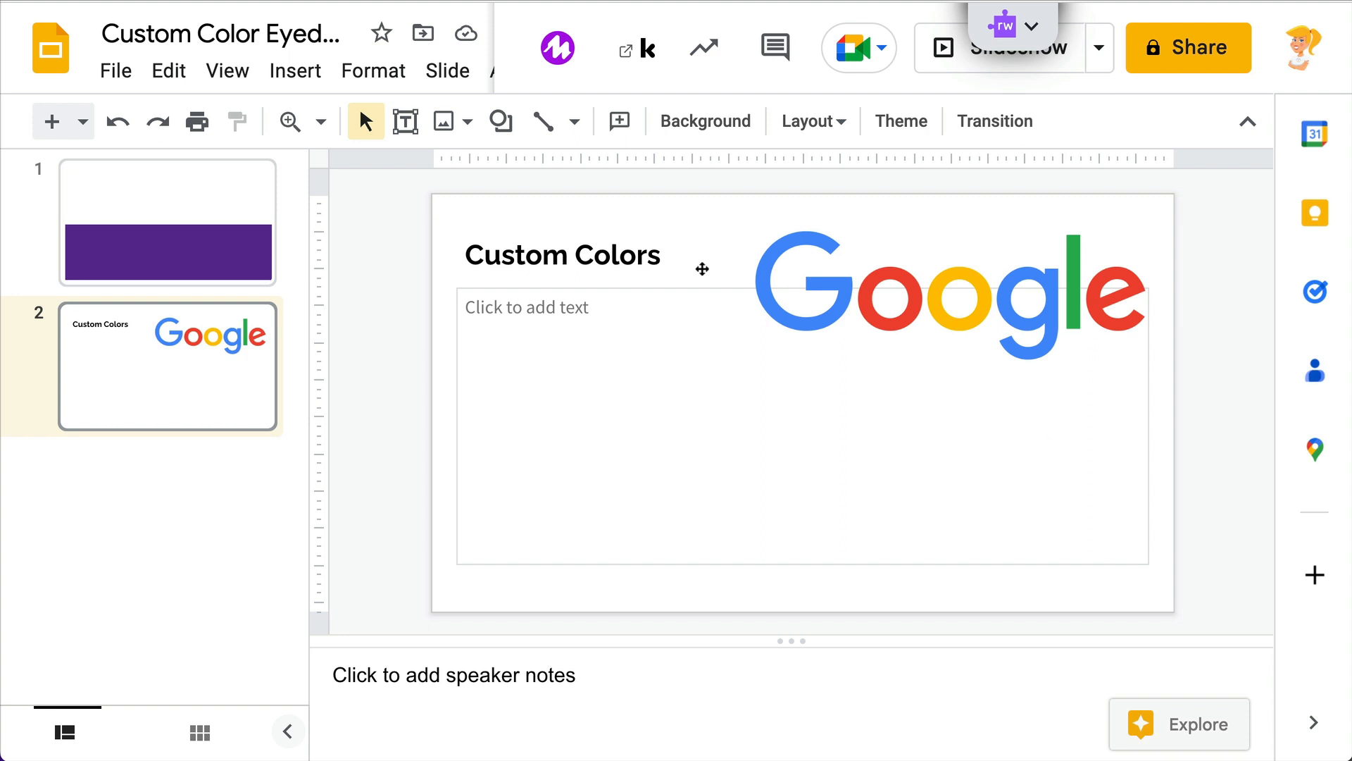
Select the 'Custom Colors' title and show its text colour choices.
click(562, 255)
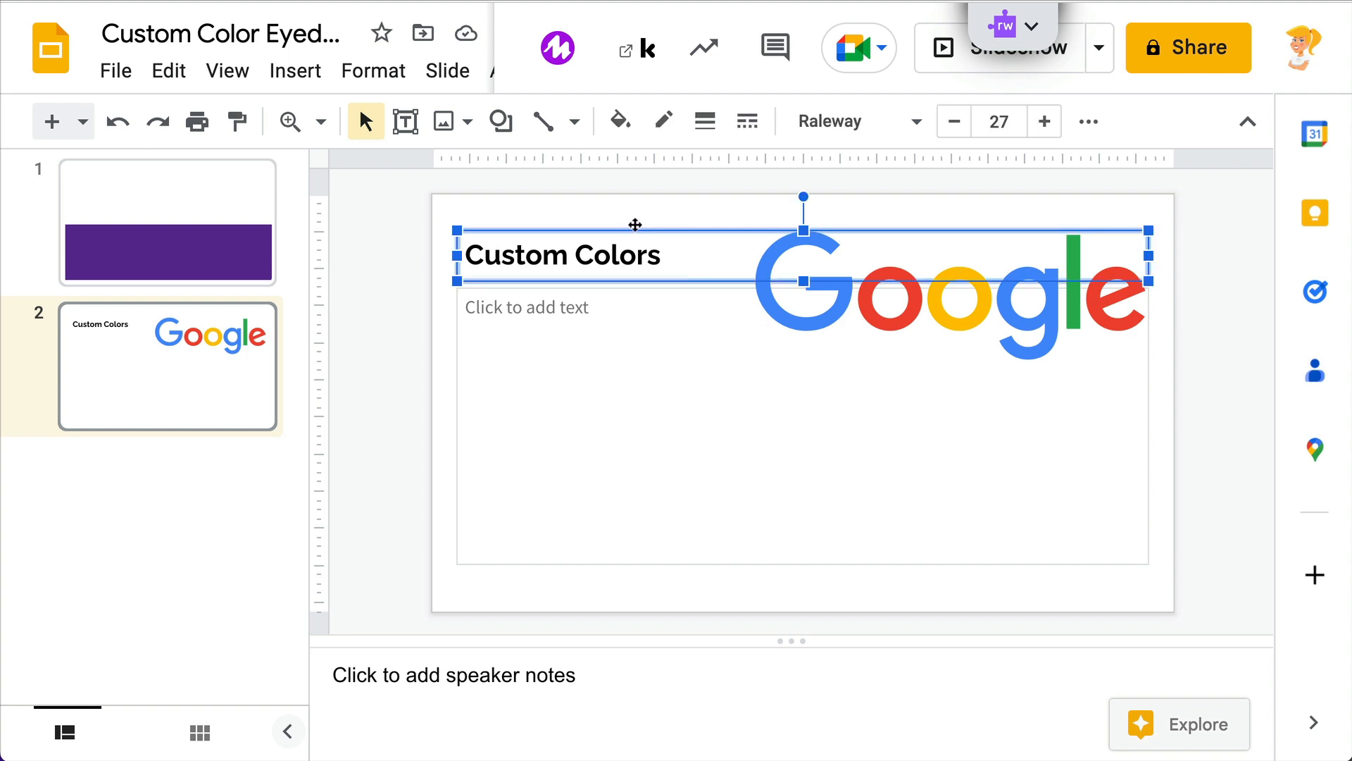
mouse_move(1088, 120)
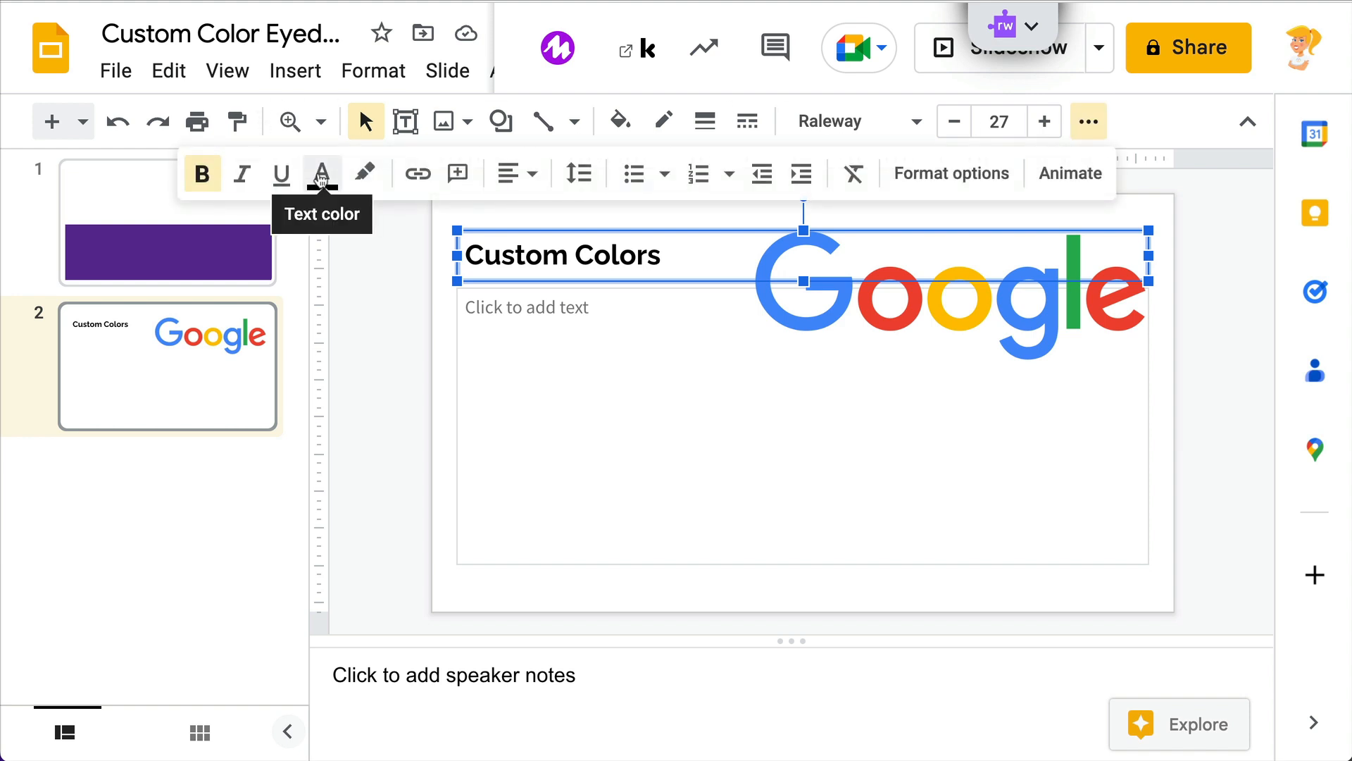
click(322, 173)
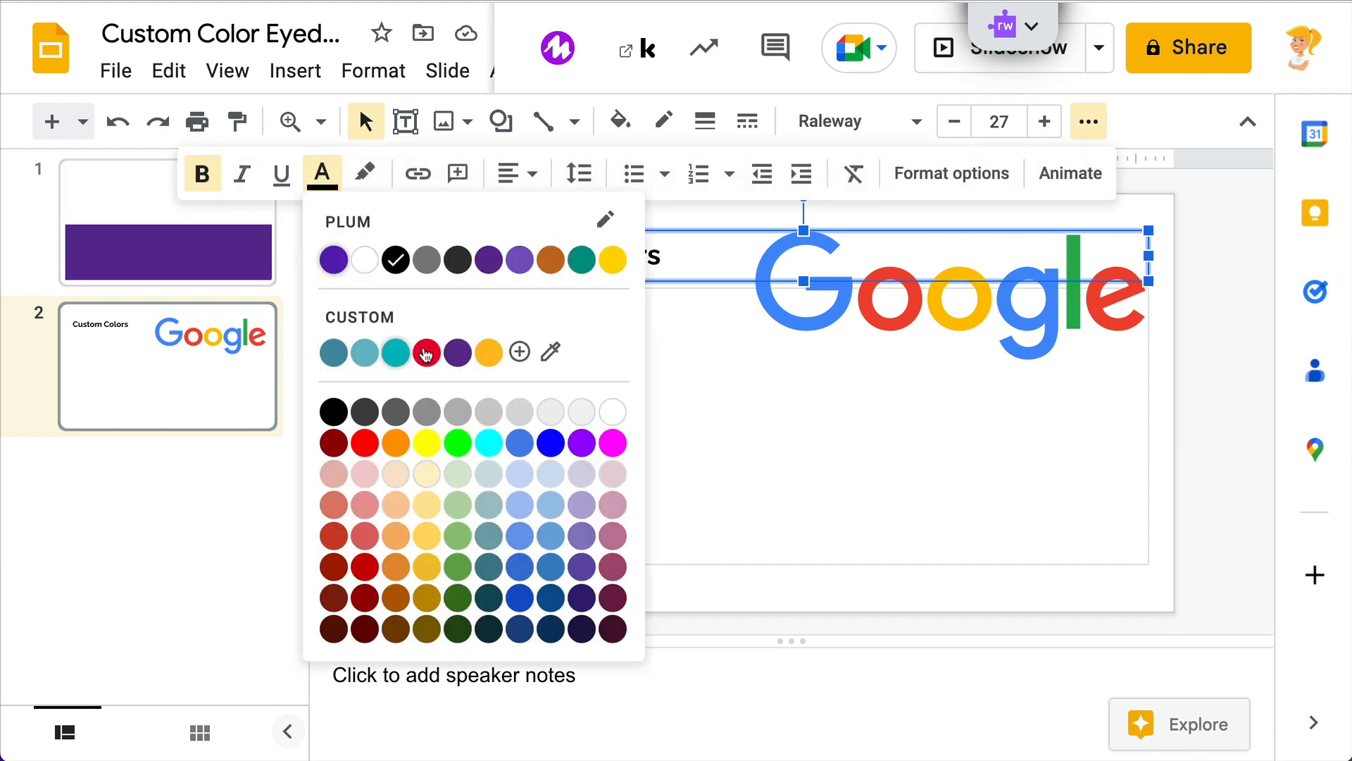
mouse_move(519, 352)
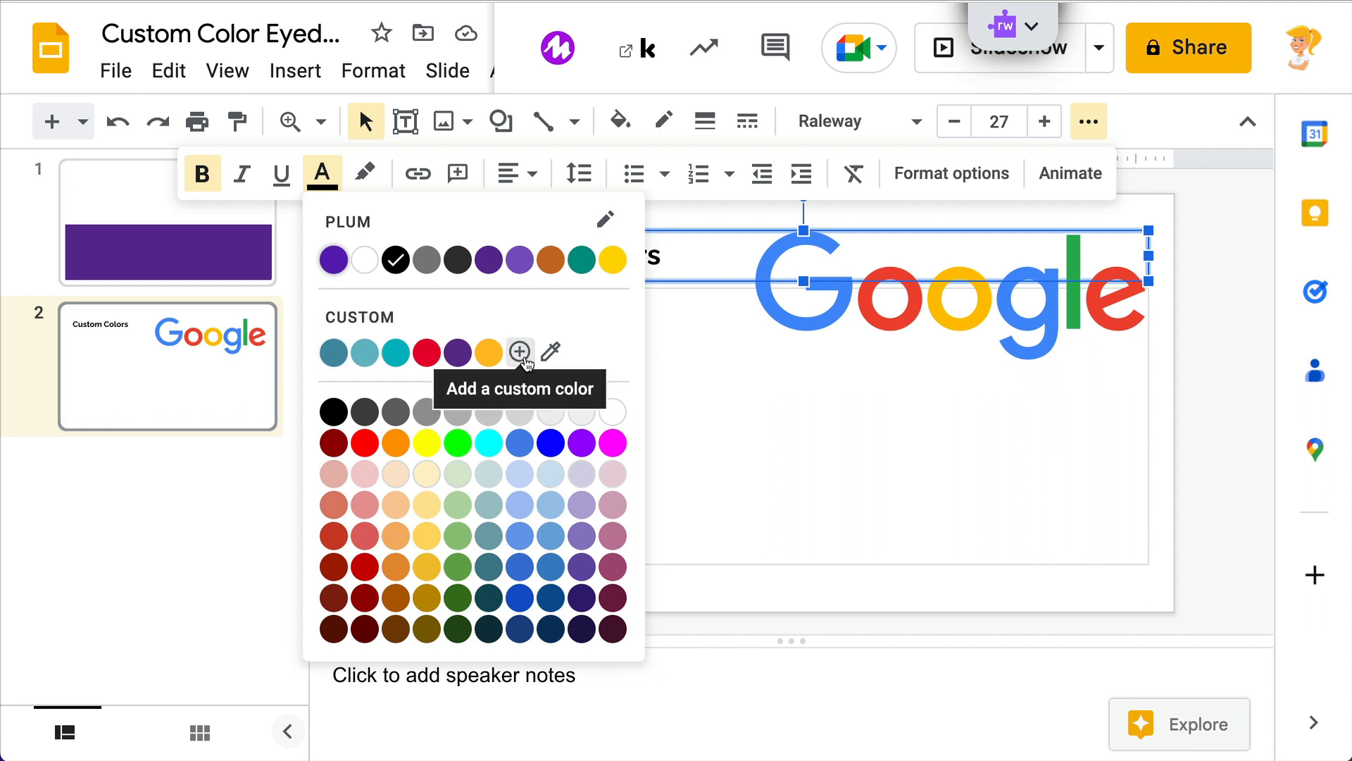
mouse_move(551, 352)
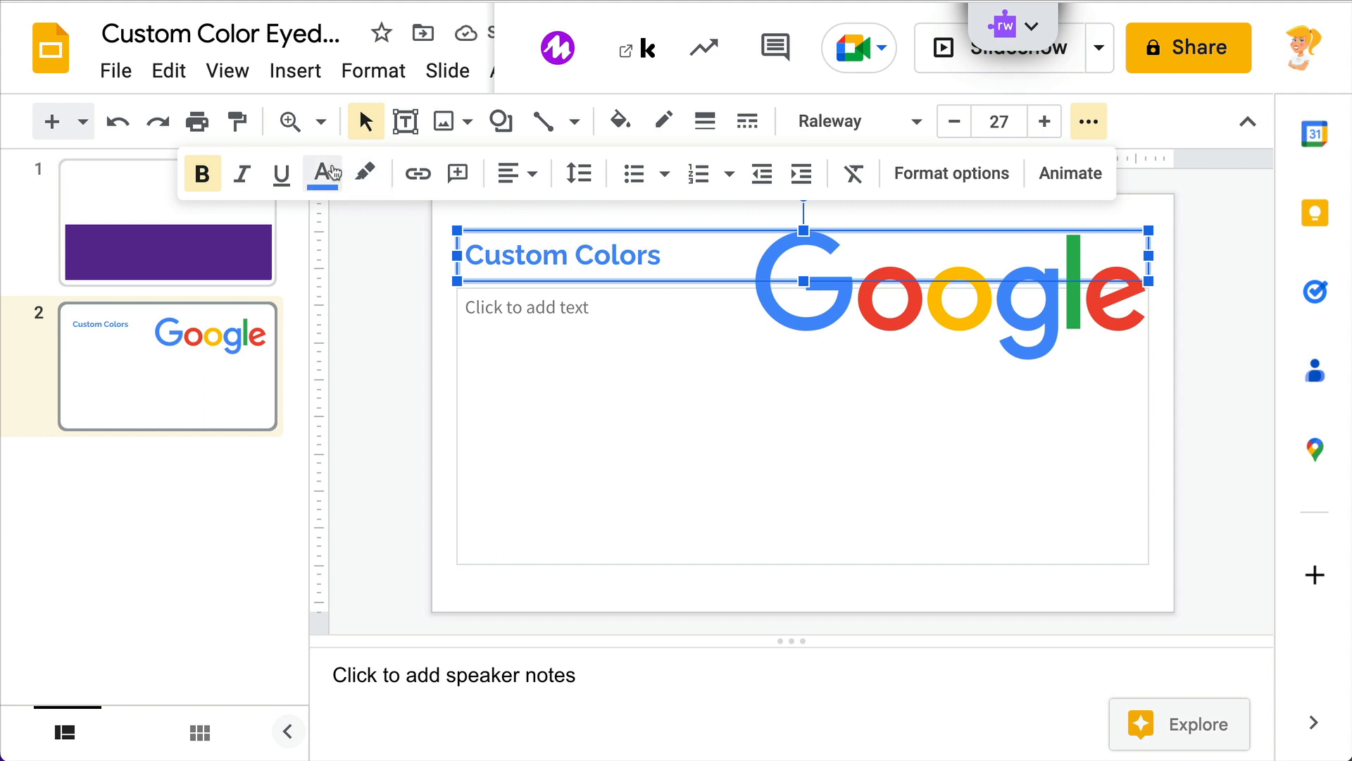
Reopen the title's text colour menu and start adding a custom colour at #4690fb.
click(322, 173)
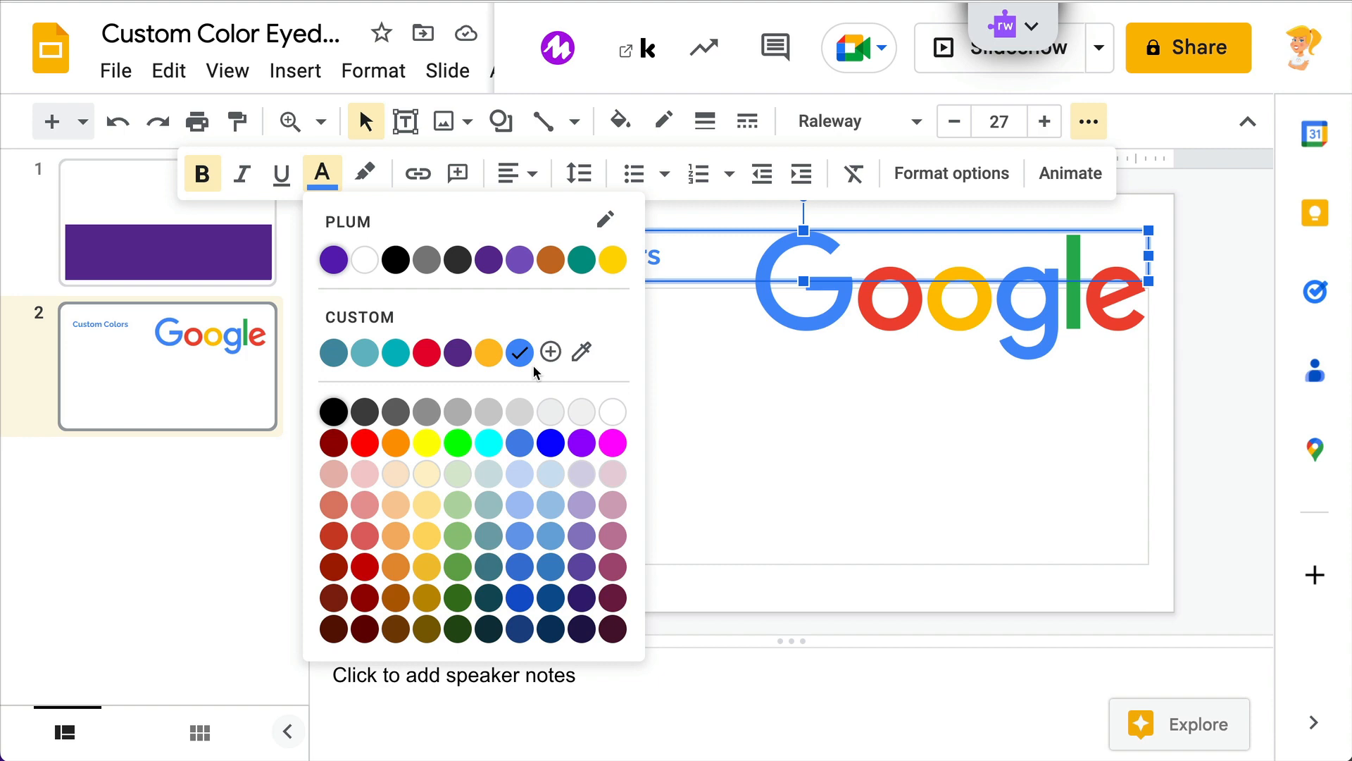
mouse_move(550, 353)
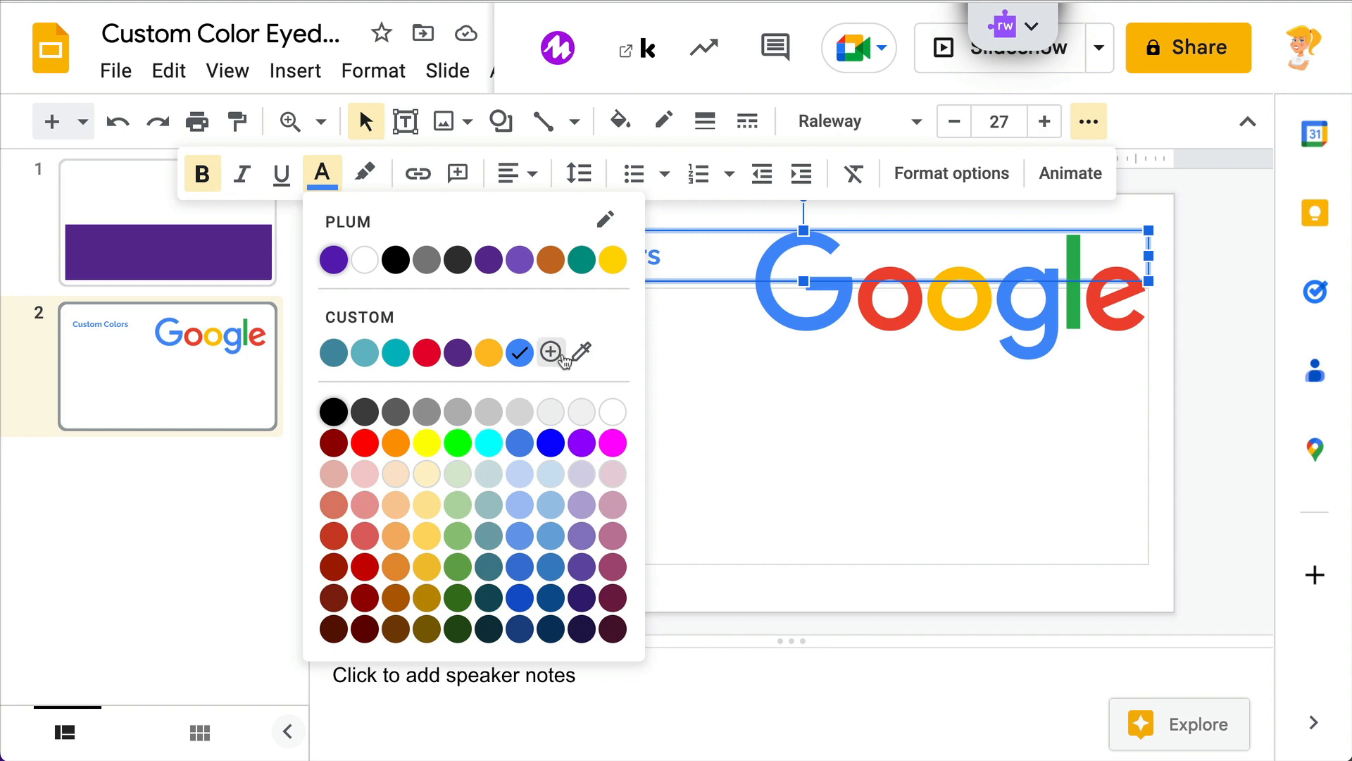
click(550, 353)
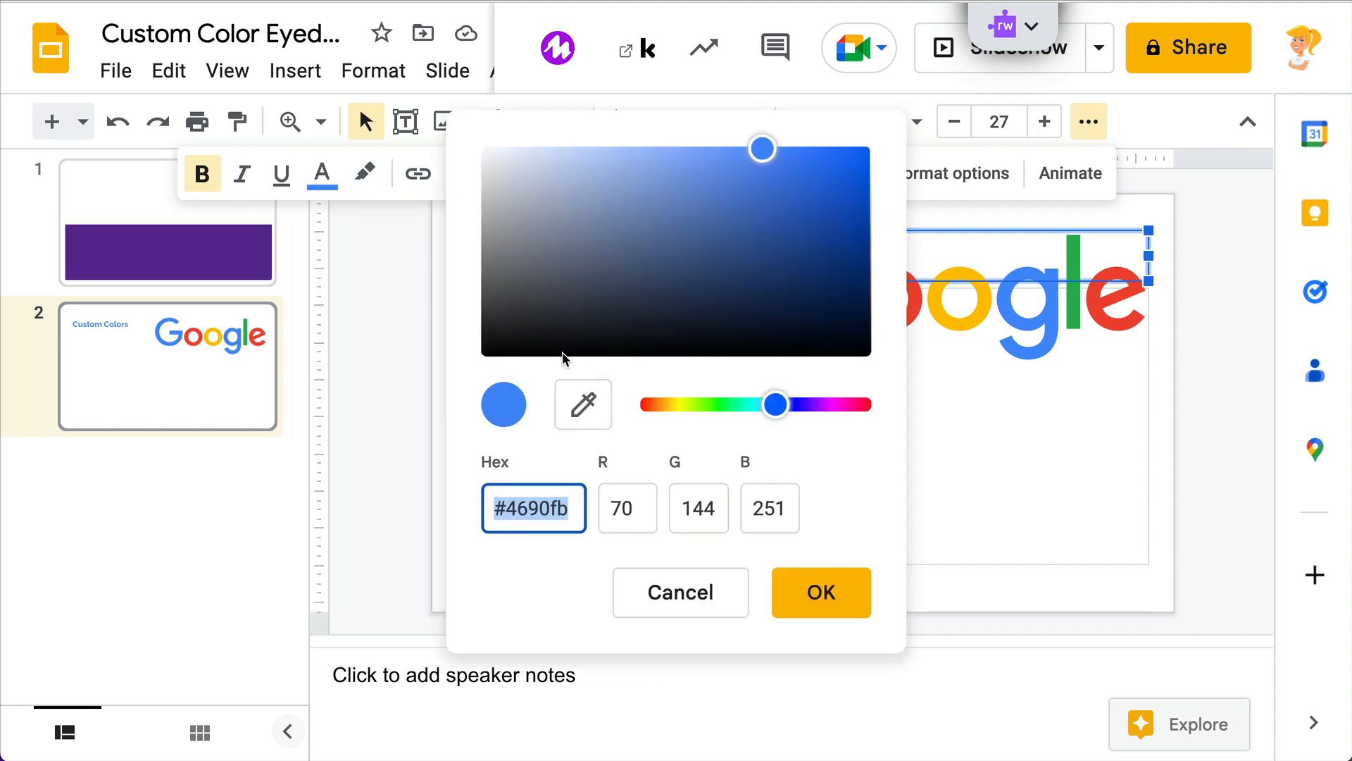
mouse_move(527, 578)
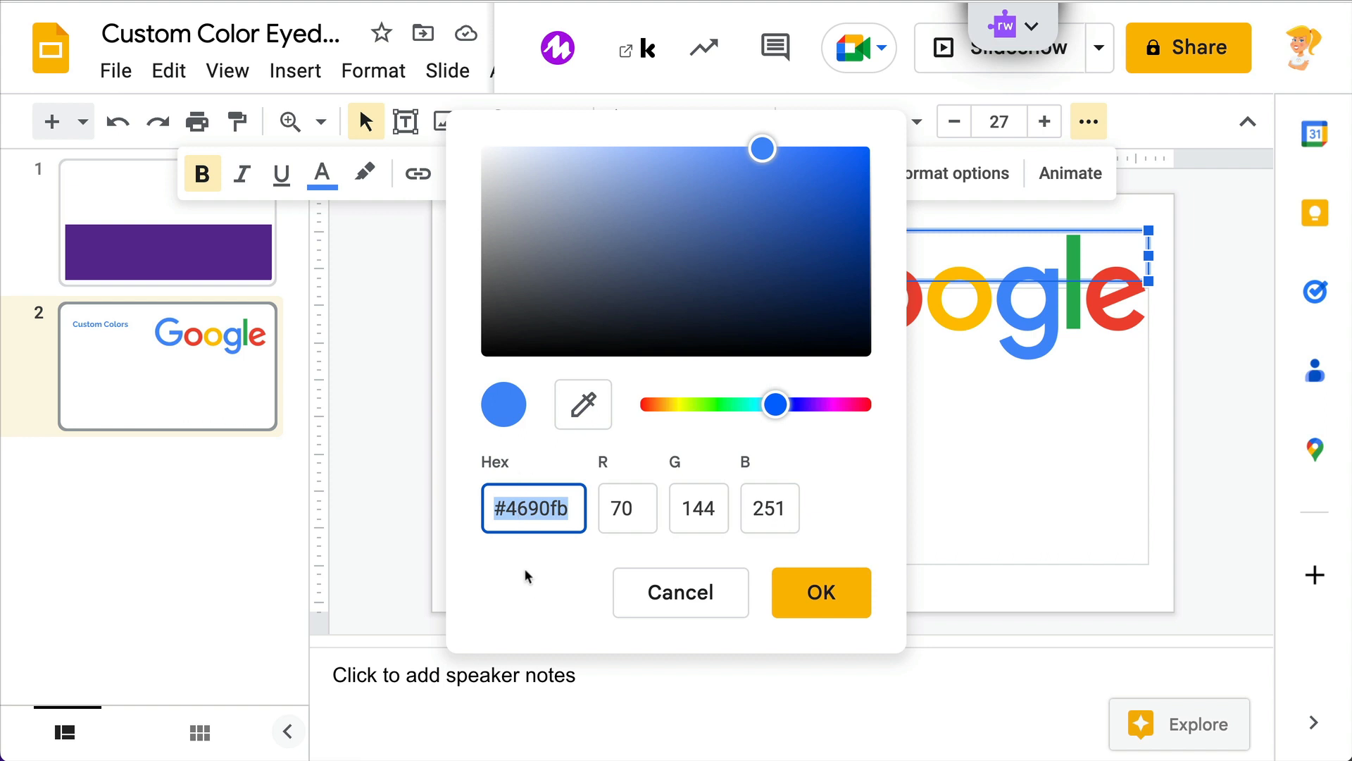
mouse_move(833, 491)
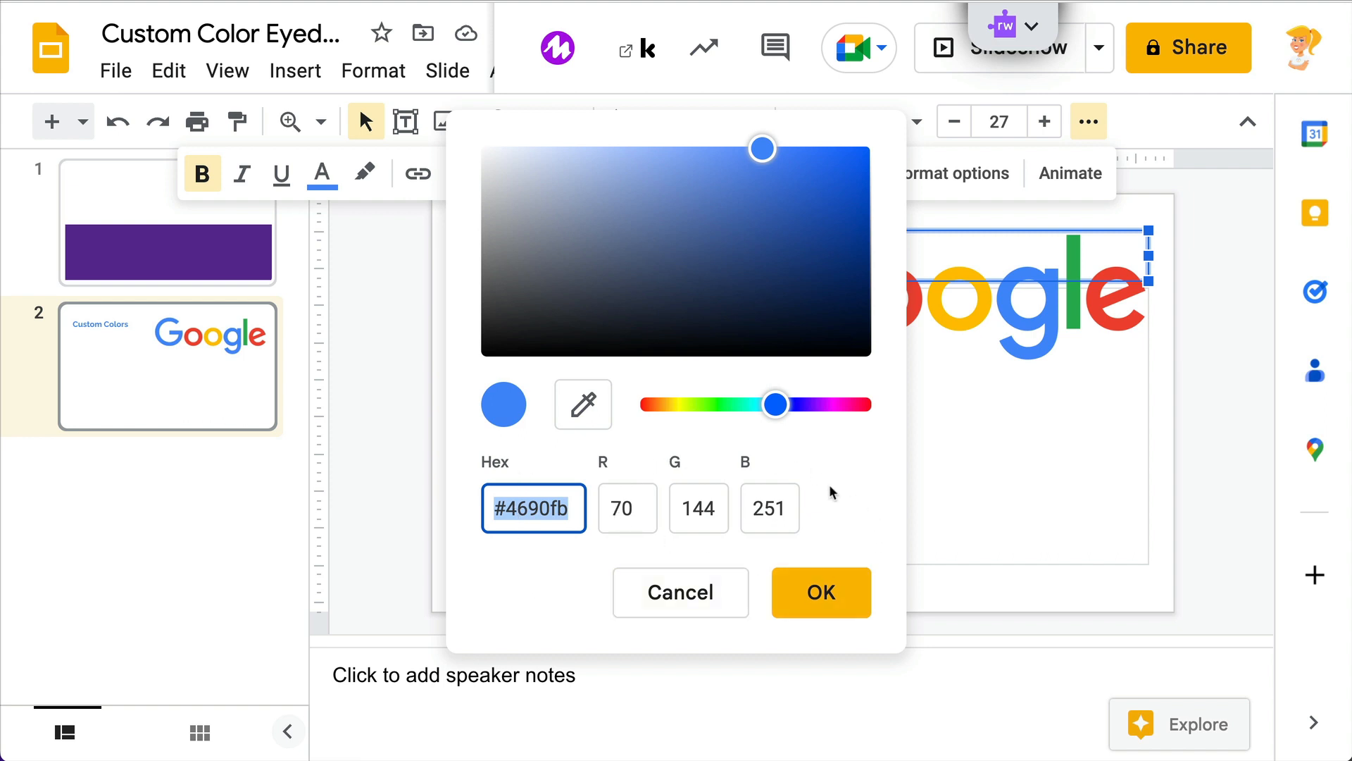
mouse_move(625, 479)
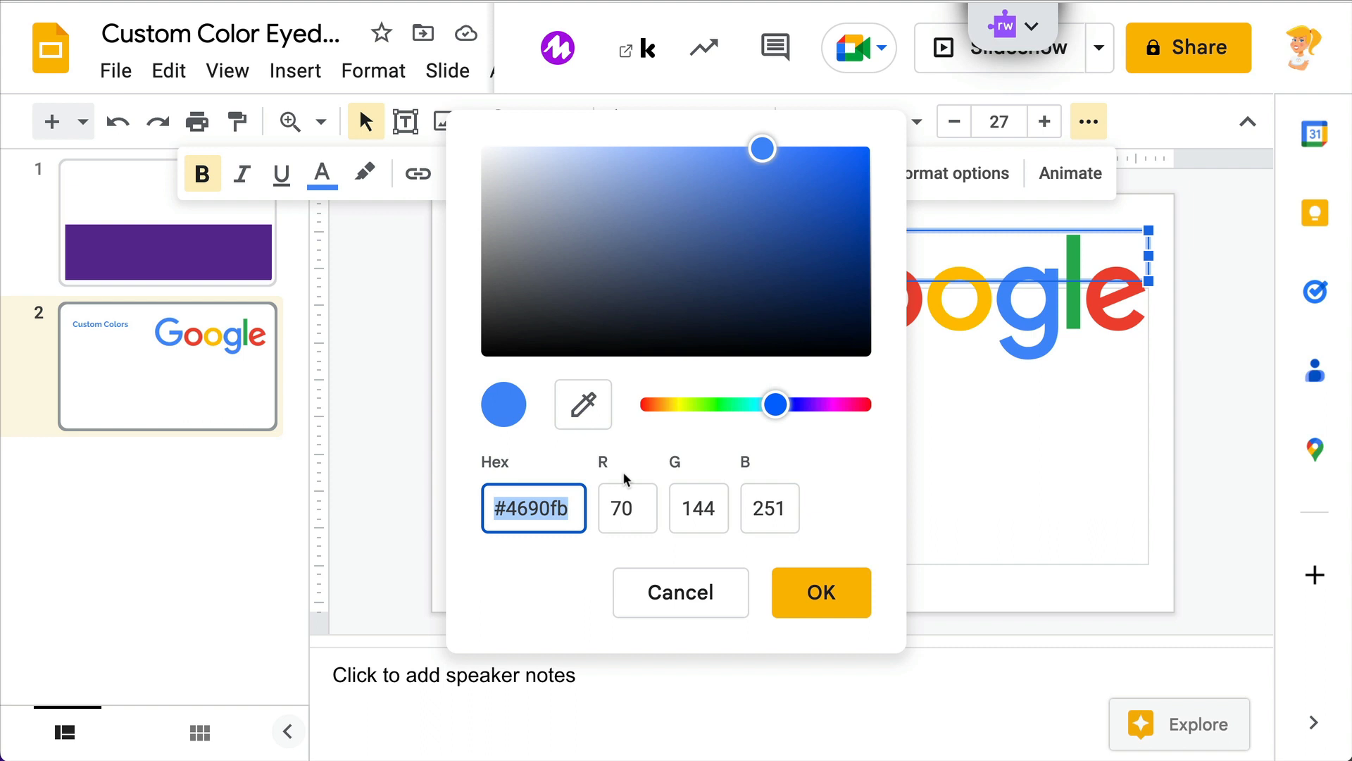